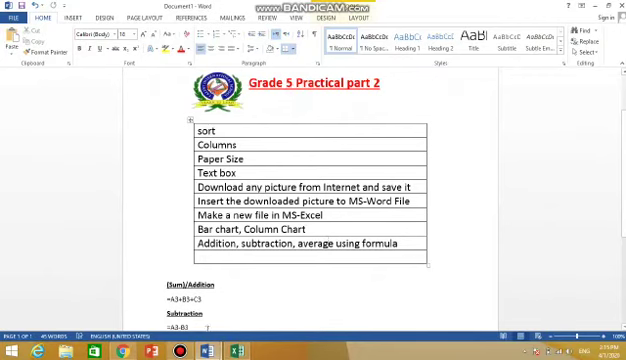
{"action": "mouse_move", "coordinate": [116, 338]}
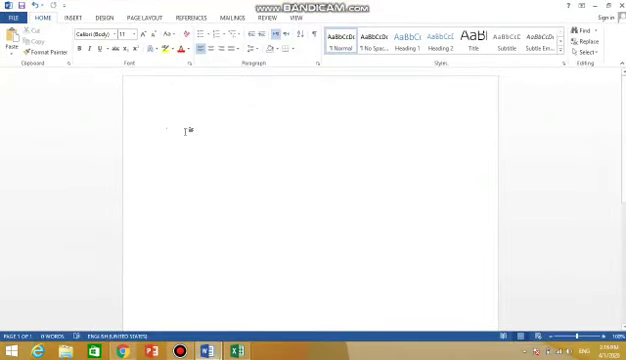
Step: Type the column of numbers 12, 24, 10, 5, 33 and 8, one per line
{"action": "type", "text": "12"}
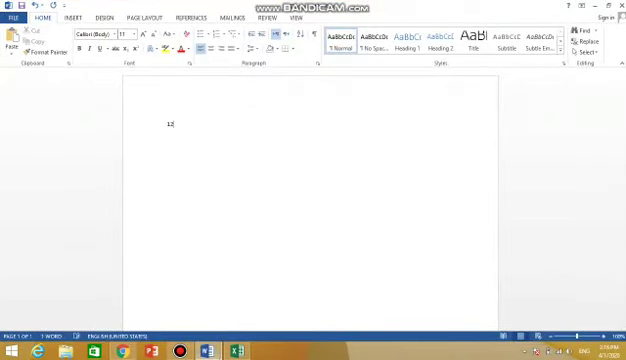
{"action": "type", "text": "24"}
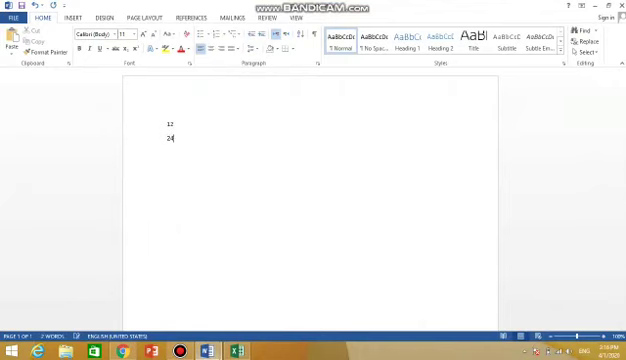
{"action": "type", "text": "18"}
{"action": "type", "text": "5"}
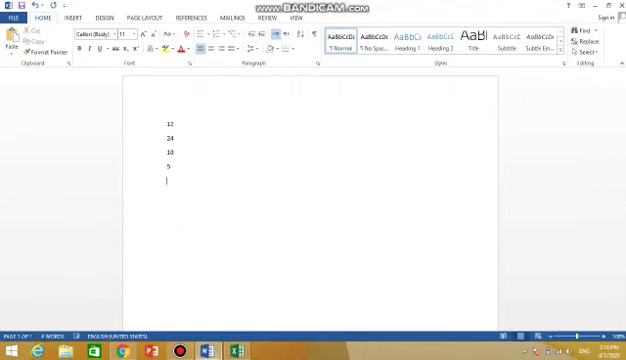
{"action": "type", "text": "33"}
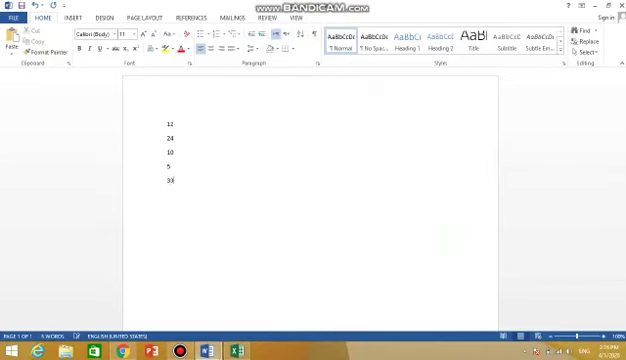
{"action": "type", "text": "8"}
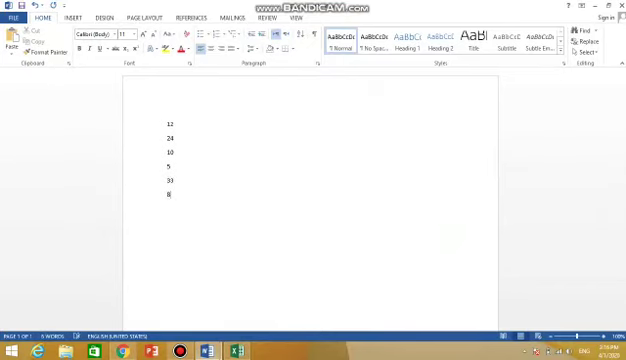
{"action": "left_click", "coordinate": [168, 113]}
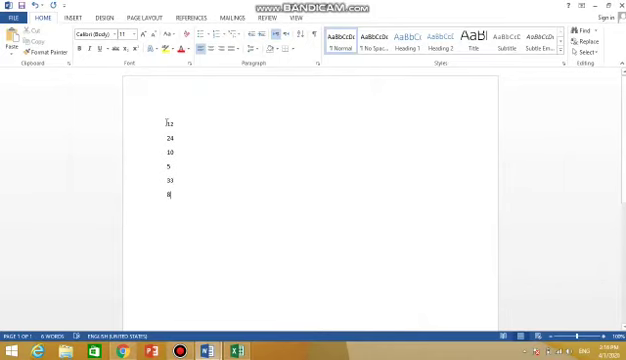
Step: Sort the six selected numbers by Number type in descending order
{"action": "left_click_drag", "start_coordinate": [167, 114], "coordinate": [173, 140]}
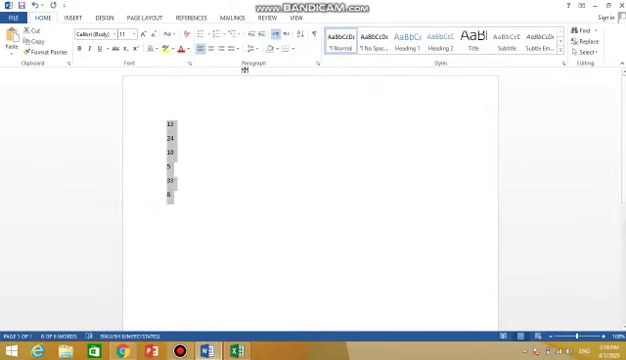
{"action": "mouse_move", "coordinate": [302, 37]}
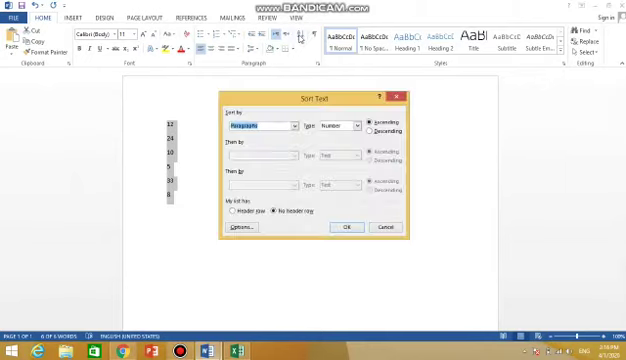
{"action": "left_click", "coordinate": [372, 134]}
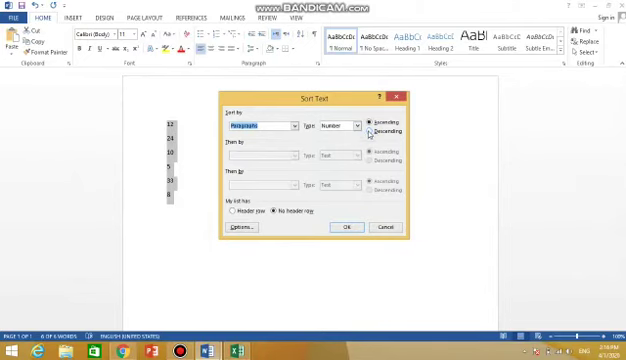
{"action": "left_click", "coordinate": [357, 126]}
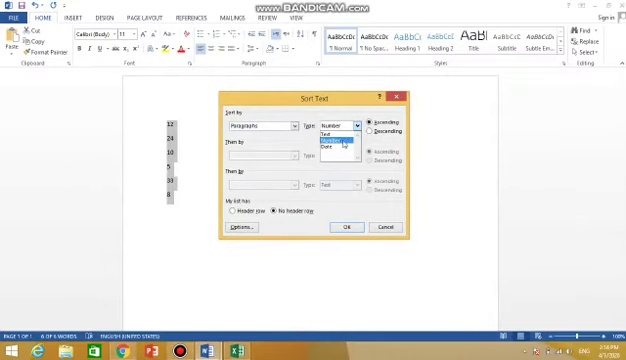
{"action": "left_click", "coordinate": [338, 132]}
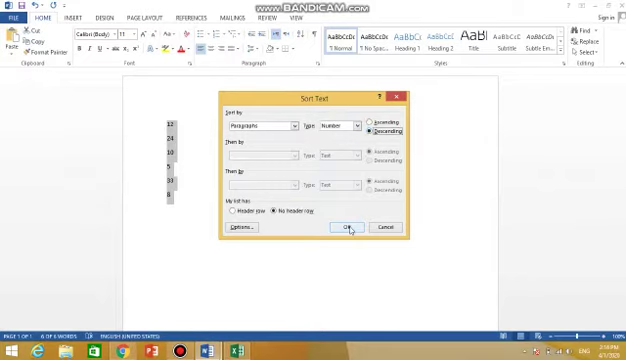
{"action": "left_click", "coordinate": [345, 229]}
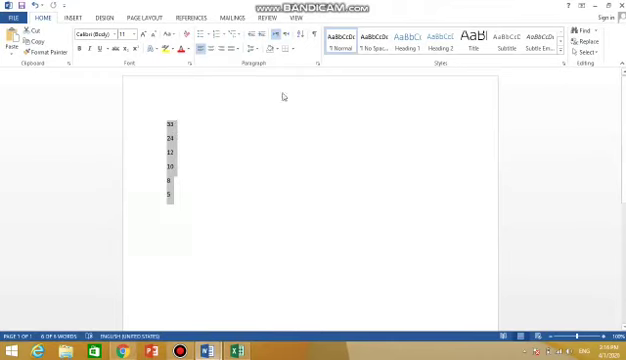
{"action": "mouse_move", "coordinate": [307, 37]}
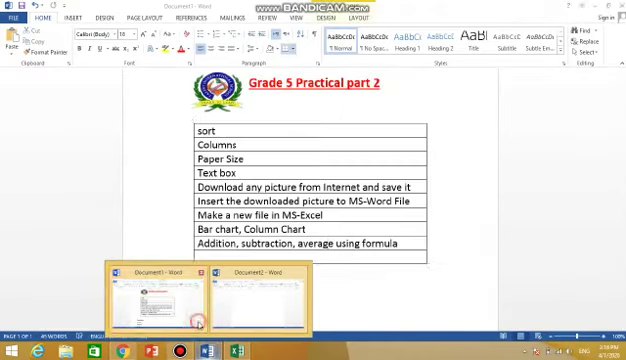
Step: Close all open Word windows from the taskbar icon's menu
{"action": "left_click", "coordinate": [160, 290]}
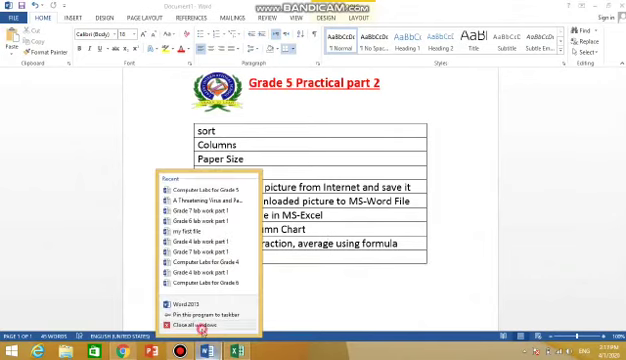
{"action": "left_click", "coordinate": [180, 328]}
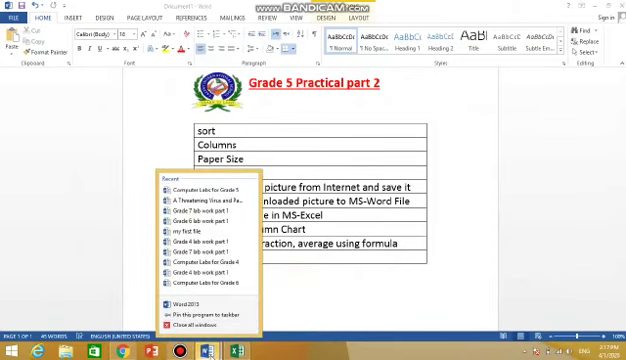
{"action": "mouse_move", "coordinate": [293, 308]}
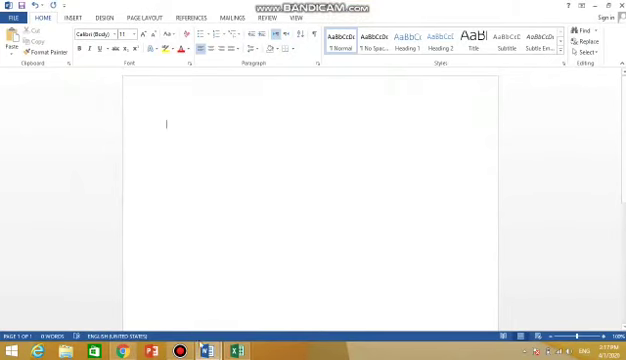
{"action": "mouse_move", "coordinate": [181, 353]}
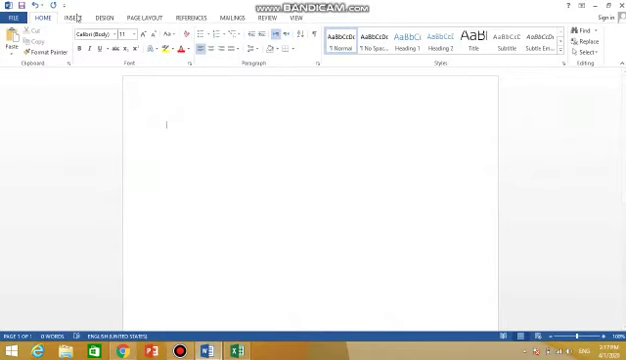
{"action": "left_click", "coordinate": [70, 17]}
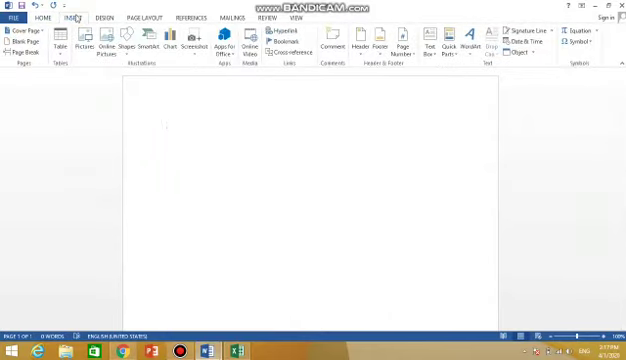
{"action": "left_click", "coordinate": [142, 17]}
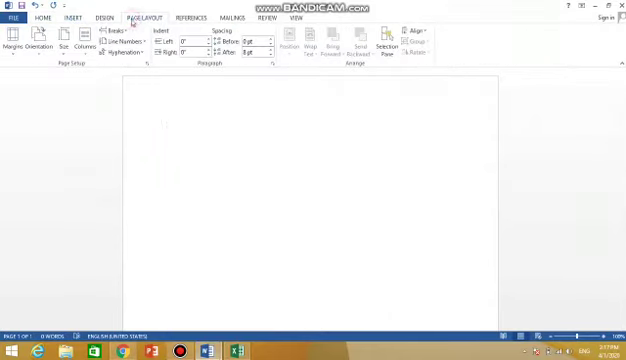
{"action": "left_click", "coordinate": [87, 43]}
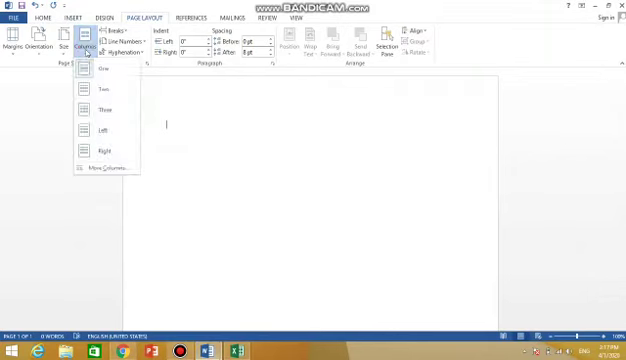
{"action": "mouse_move", "coordinate": [100, 108]}
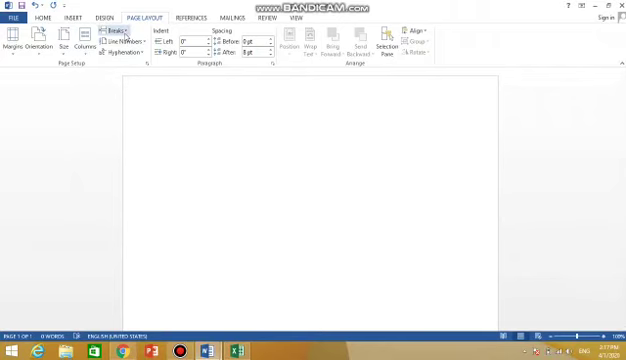
{"action": "left_click", "coordinate": [112, 31]}
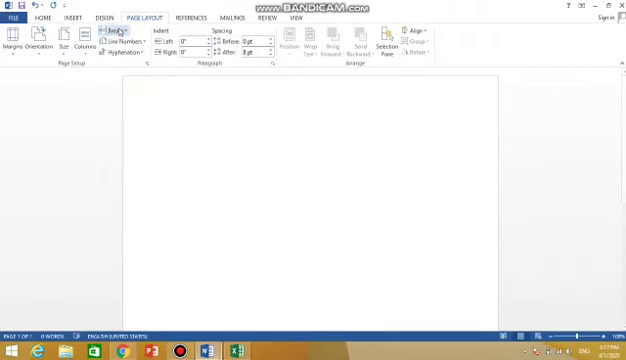
{"action": "left_click", "coordinate": [128, 30]}
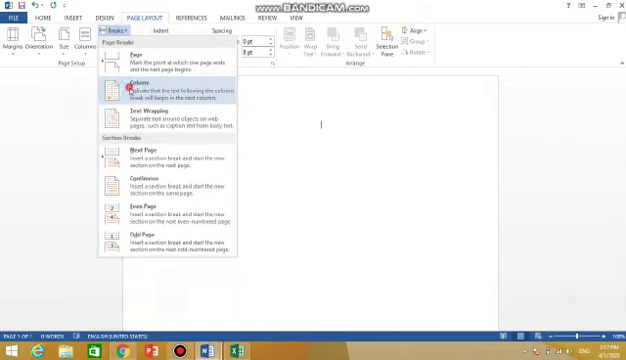
{"action": "left_click", "coordinate": [130, 93]}
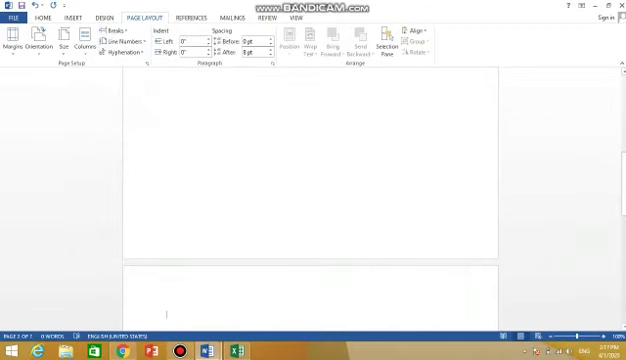
{"action": "scroll", "scroll_direction": "up", "scroll_amount": 3}
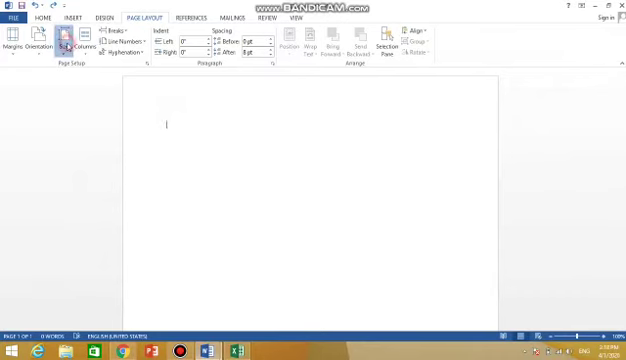
Step: Change the page's paper size to A4 from the Size list
{"action": "left_click", "coordinate": [67, 45]}
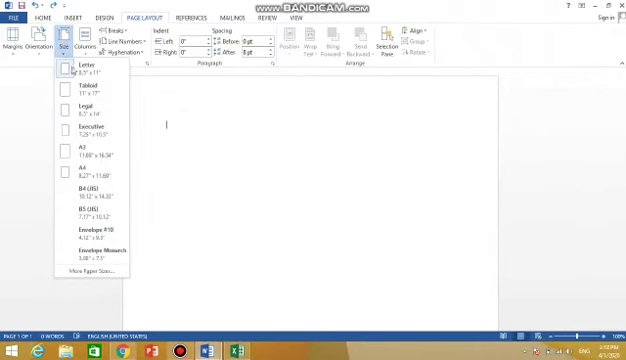
{"action": "mouse_move", "coordinate": [85, 175]}
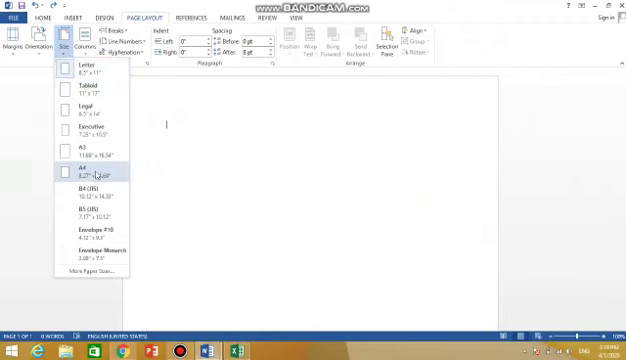
{"action": "left_click", "coordinate": [76, 170]}
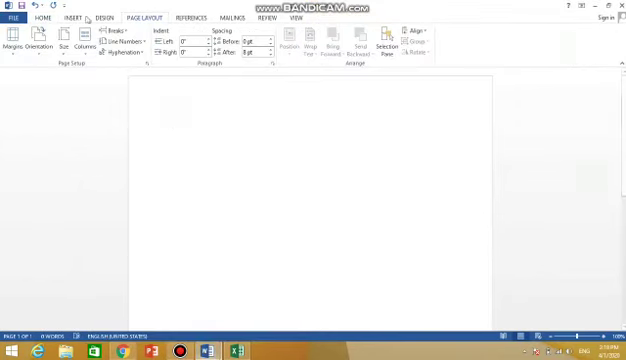
Step: Insert a text box, clear its placeholder text and enlarge it
{"action": "left_click", "coordinate": [69, 17]}
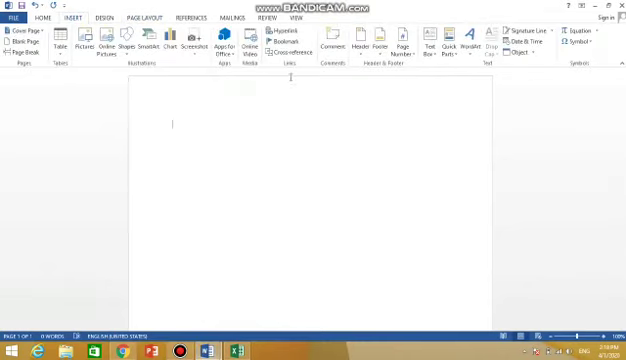
{"action": "left_click", "coordinate": [435, 40]}
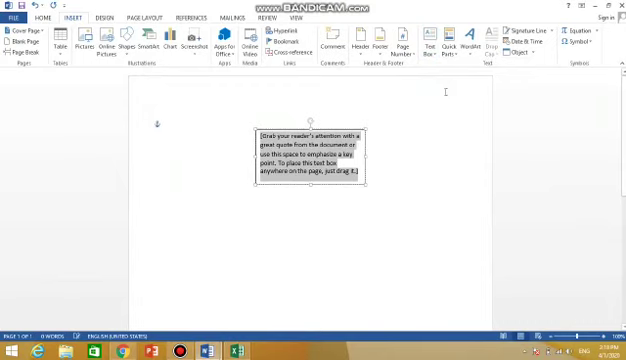
{"action": "left_click", "coordinate": [310, 155]}
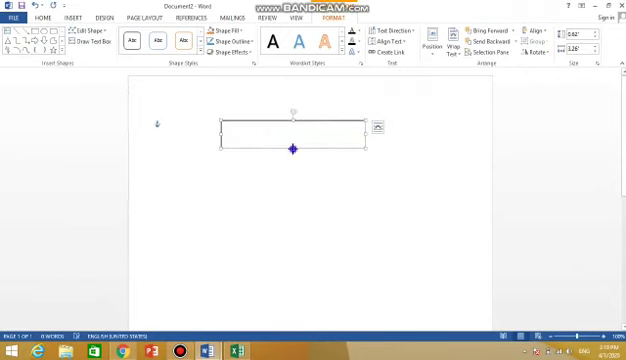
{"action": "right_click", "coordinate": [293, 150]}
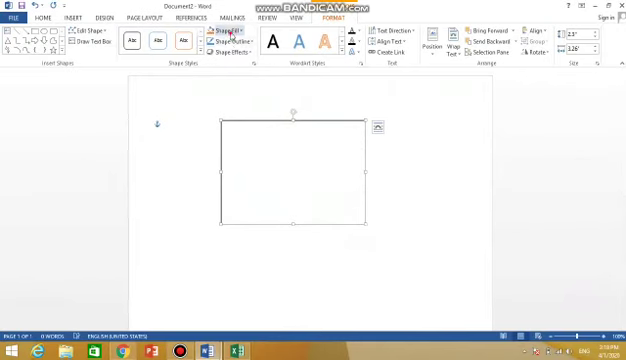
{"action": "left_click", "coordinate": [222, 32]}
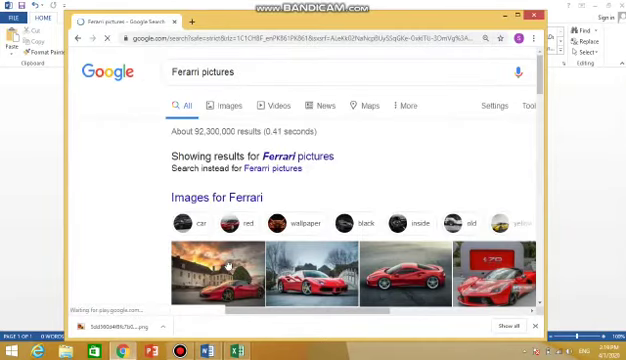
Step: Open the red Ferrari photo from the Image results and save it
{"action": "left_click", "coordinate": [225, 105]}
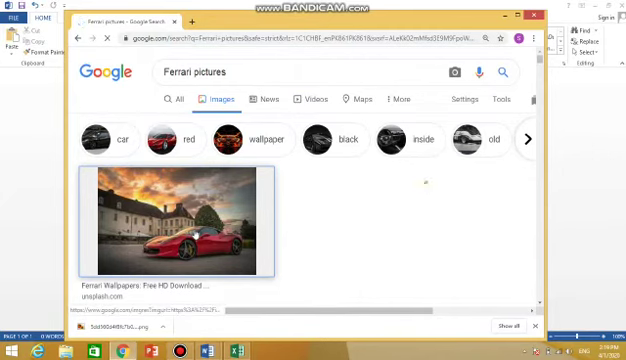
{"action": "left_click", "coordinate": [178, 228]}
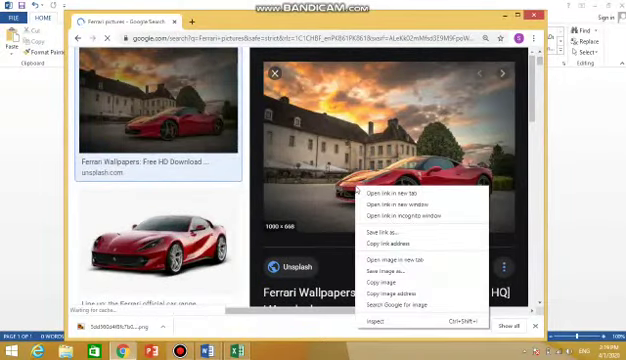
{"action": "mouse_move", "coordinate": [391, 272]}
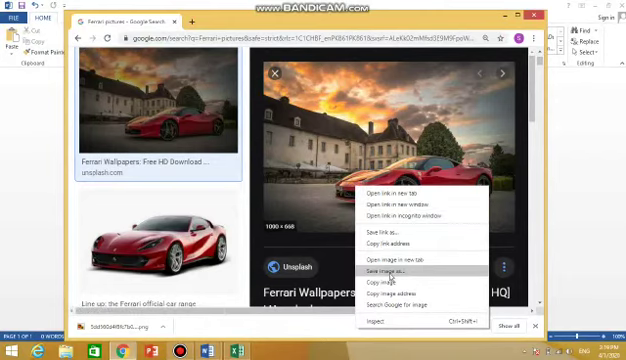
{"action": "left_click", "coordinate": [385, 271]}
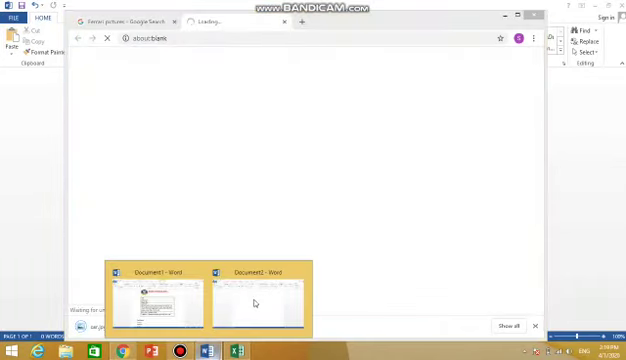
Step: Insert the saved Ferrari photo from Pictures into the Word document and resize it
{"action": "left_click", "coordinate": [253, 293]}
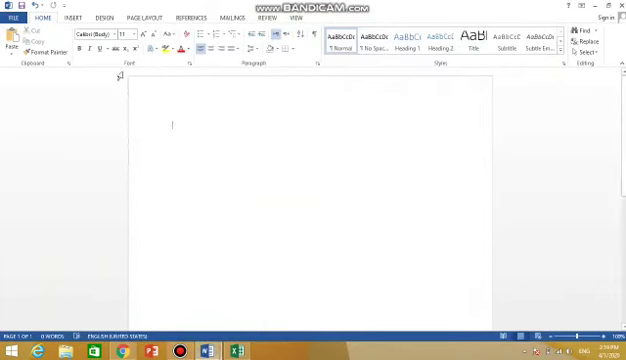
{"action": "left_click", "coordinate": [67, 17]}
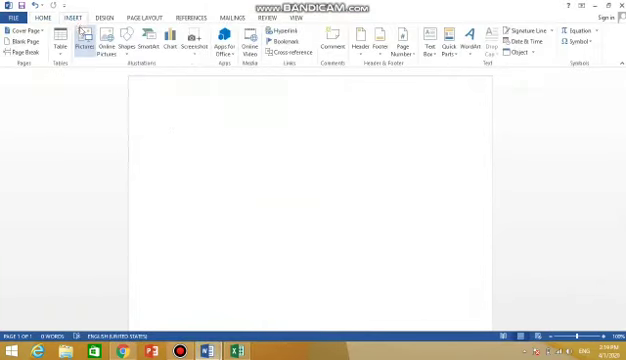
{"action": "left_click", "coordinate": [91, 40]}
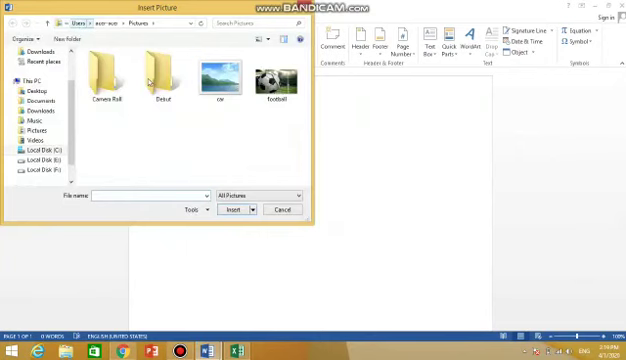
{"action": "left_click", "coordinate": [215, 78]}
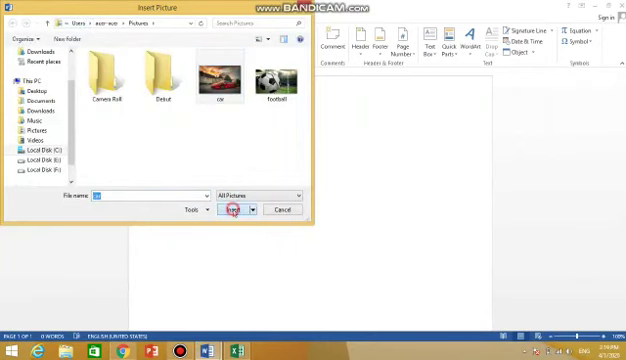
{"action": "left_click", "coordinate": [228, 210]}
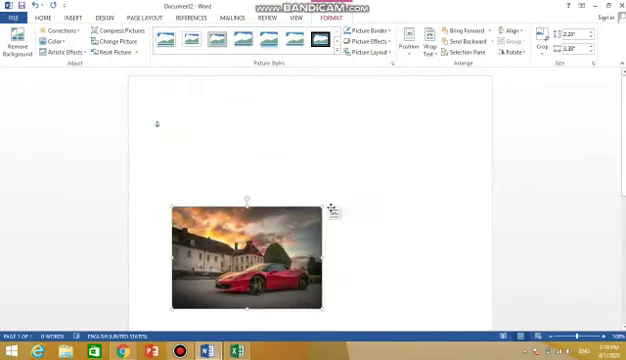
{"action": "left_click_drag", "start_coordinate": [248, 260], "coordinate": [395, 185]}
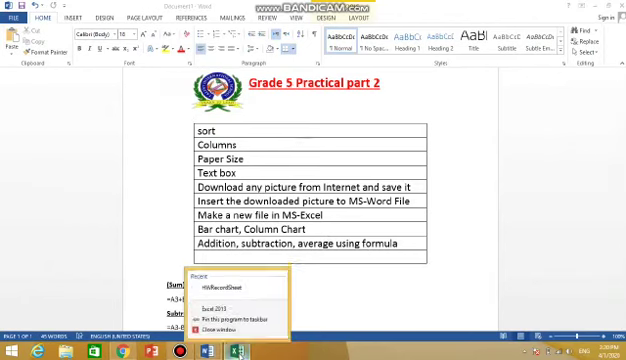
{"action": "mouse_move", "coordinate": [215, 297]}
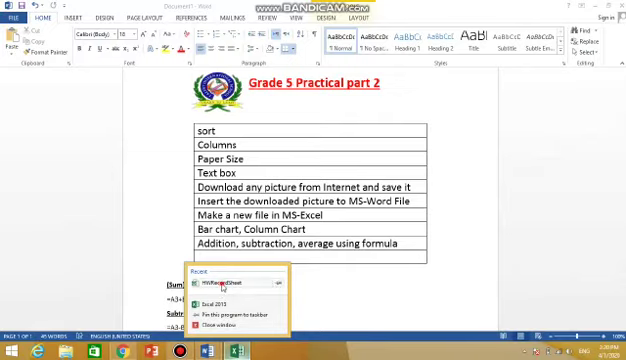
Step: Open the recent HWRecordSheet workbook from Excel's taskbar jump list
{"action": "left_click", "coordinate": [217, 291]}
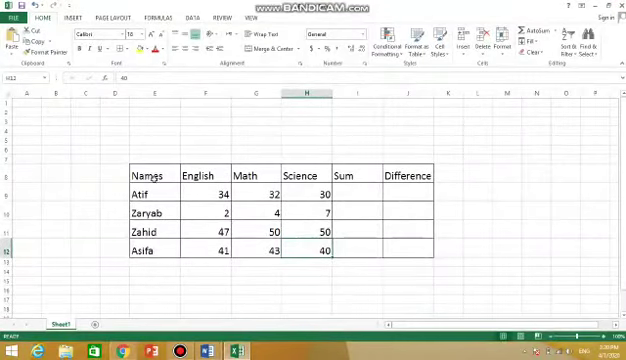
{"action": "left_click_drag", "start_coordinate": [155, 174], "coordinate": [210, 235]}
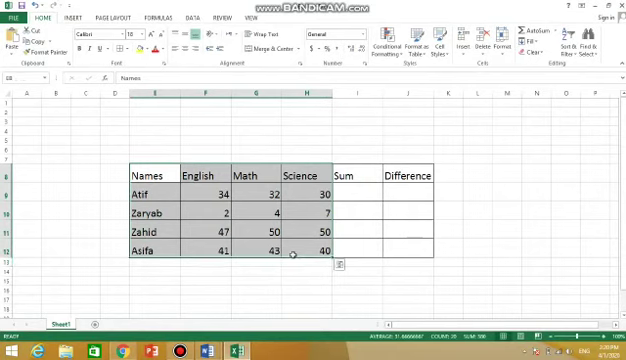
{"action": "left_click", "coordinate": [69, 17]}
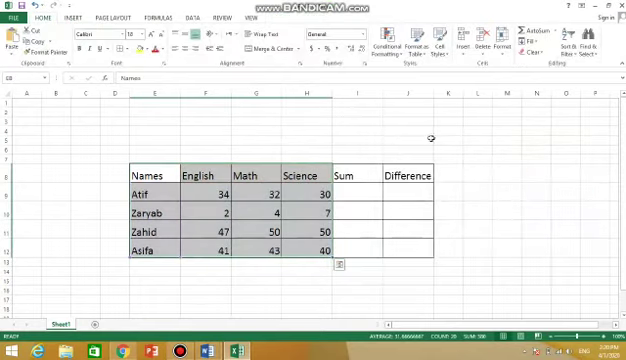
{"action": "mouse_move", "coordinate": [253, 197]}
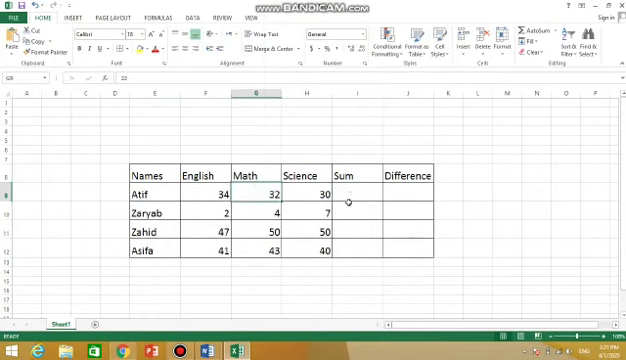
Step: Enter =F9+G9+H9 in I9 so Atif's Sum shows 96
{"action": "right_click", "coordinate": [352, 191]}
{"action": "type", "text": "=f"}
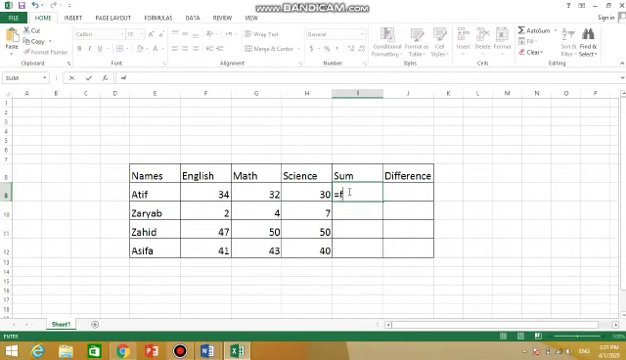
{"action": "type", "text": "E9"}
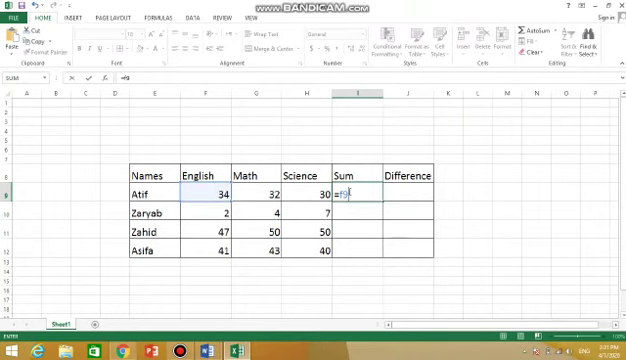
{"action": "type", "text": "+"}
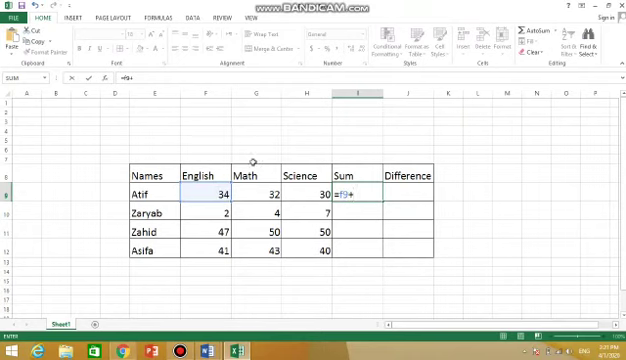
{"action": "mouse_move", "coordinate": [254, 72]}
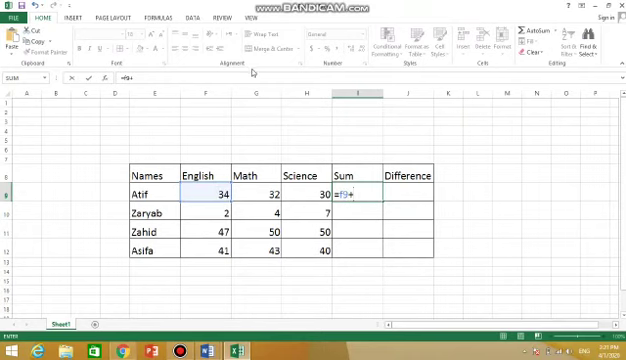
{"action": "mouse_move", "coordinate": [254, 192]}
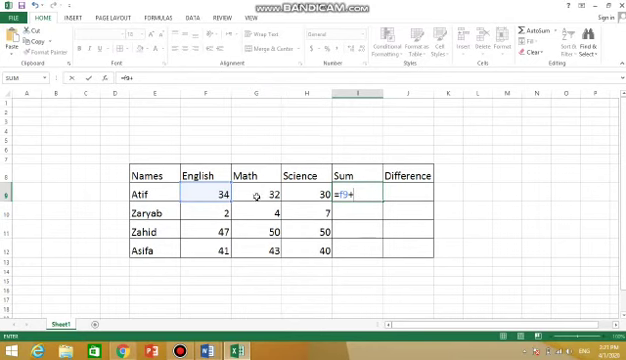
{"action": "type", "text": "g9"}
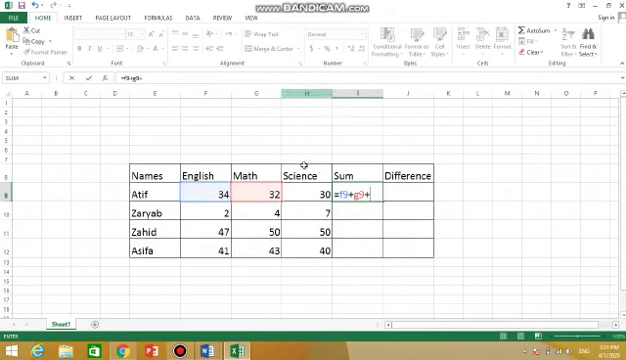
{"action": "type", "text": "+h9"}
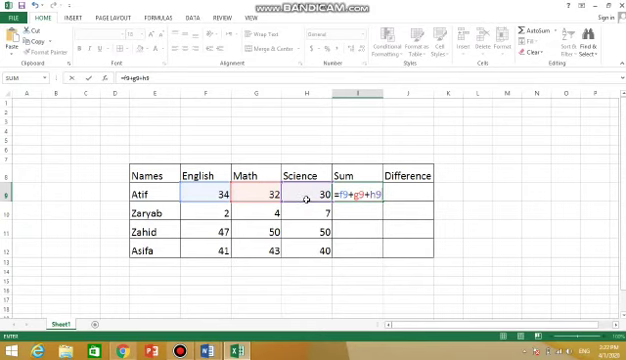
{"action": "key", "text": "Return"}
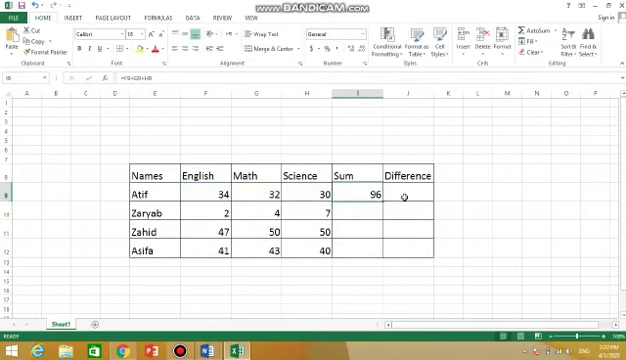
{"action": "left_click", "coordinate": [407, 195]}
{"action": "type", "text": "=g9"}
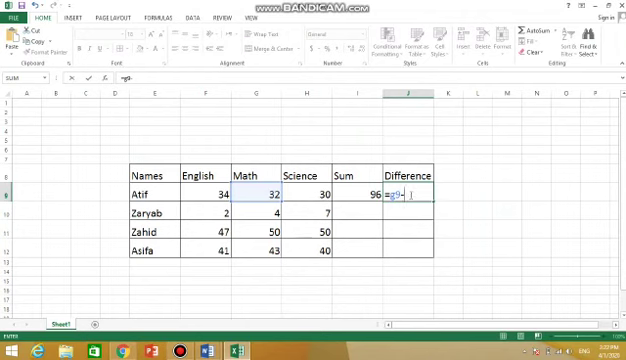
Step: Enter =G9-H9 in J9 so Atif's Difference shows 2
{"action": "type", "text": "-h9"}
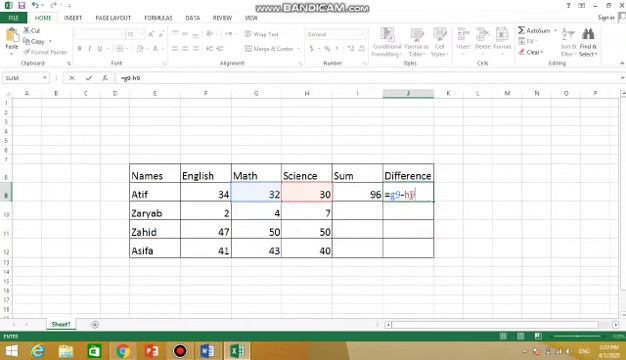
{"action": "key", "text": "Return"}
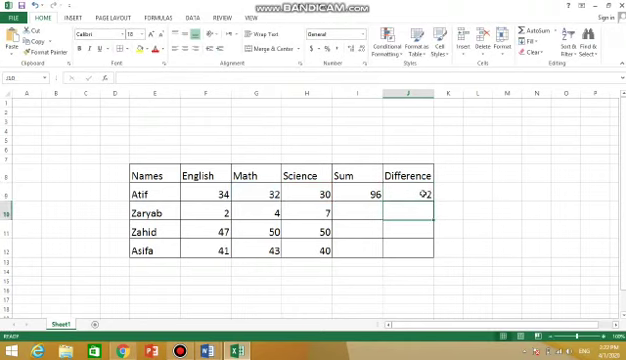
{"action": "right_click", "coordinate": [411, 188]}
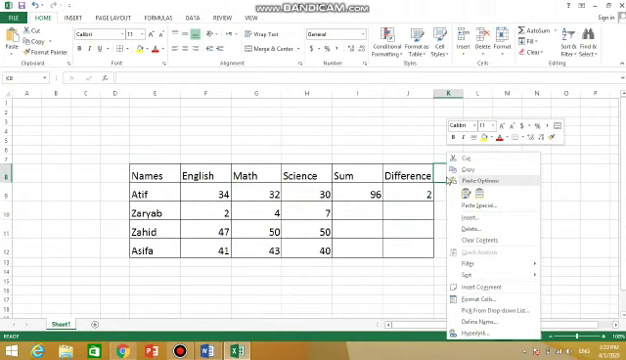
Step: Head column K as 'Avg' and start Atif's average formula dividing his Sum by 3
{"action": "left_click", "coordinate": [472, 303]}
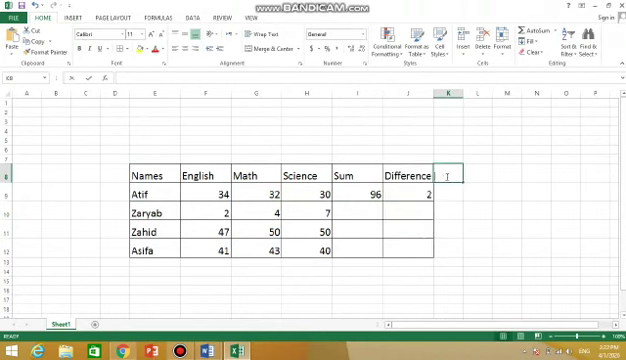
{"action": "type", "text": "Avg"}
{"action": "left_click", "coordinate": [448, 194]}
{"action": "type", "text": "=I9/"}
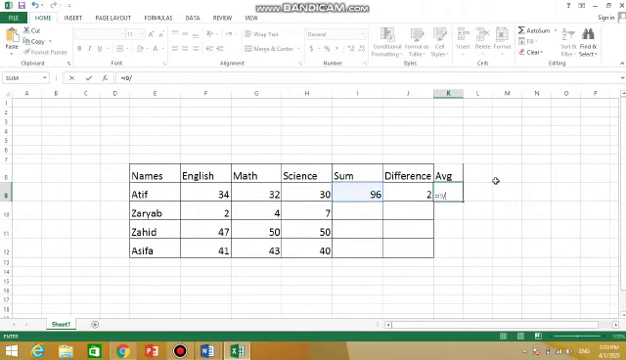
{"action": "mouse_move", "coordinate": [215, 218]}
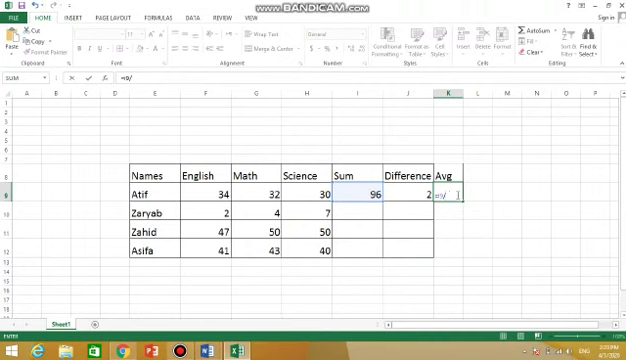
{"action": "type", "text": "3"}
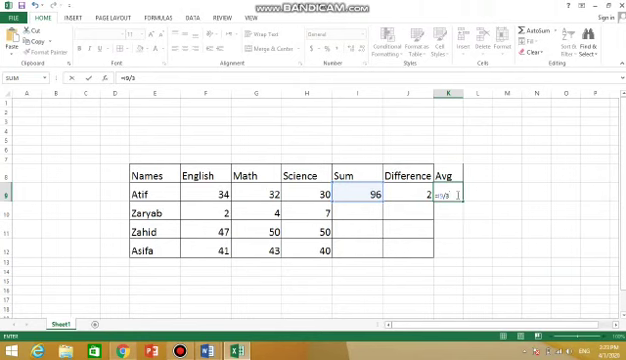